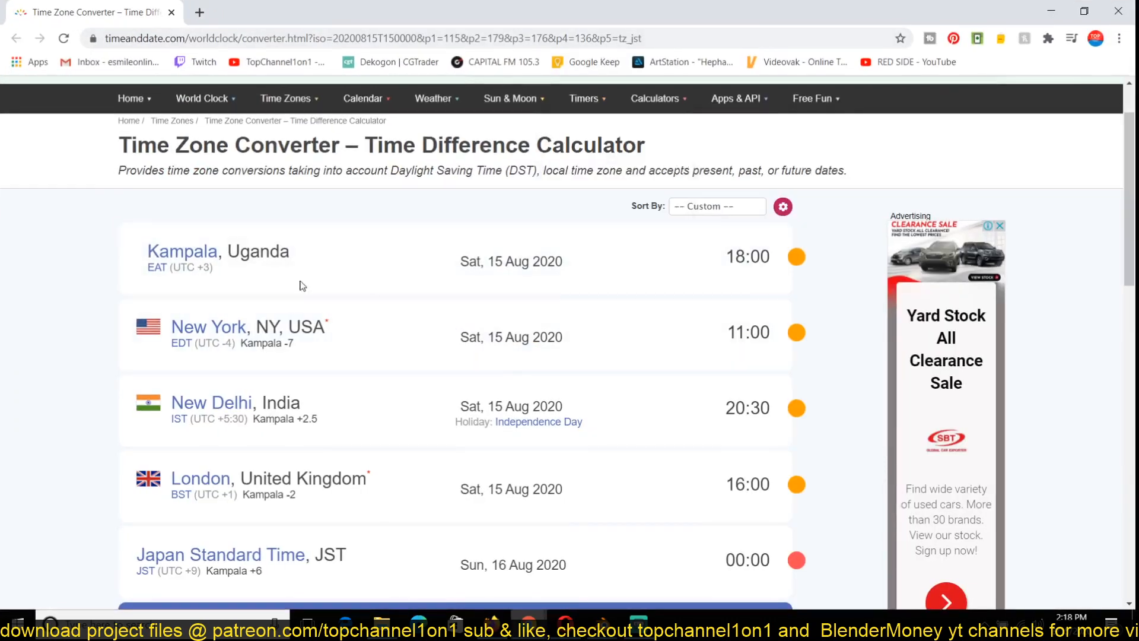
- Scroll down the Kampala time zone converter page in Chrome
scroll("down", 3)
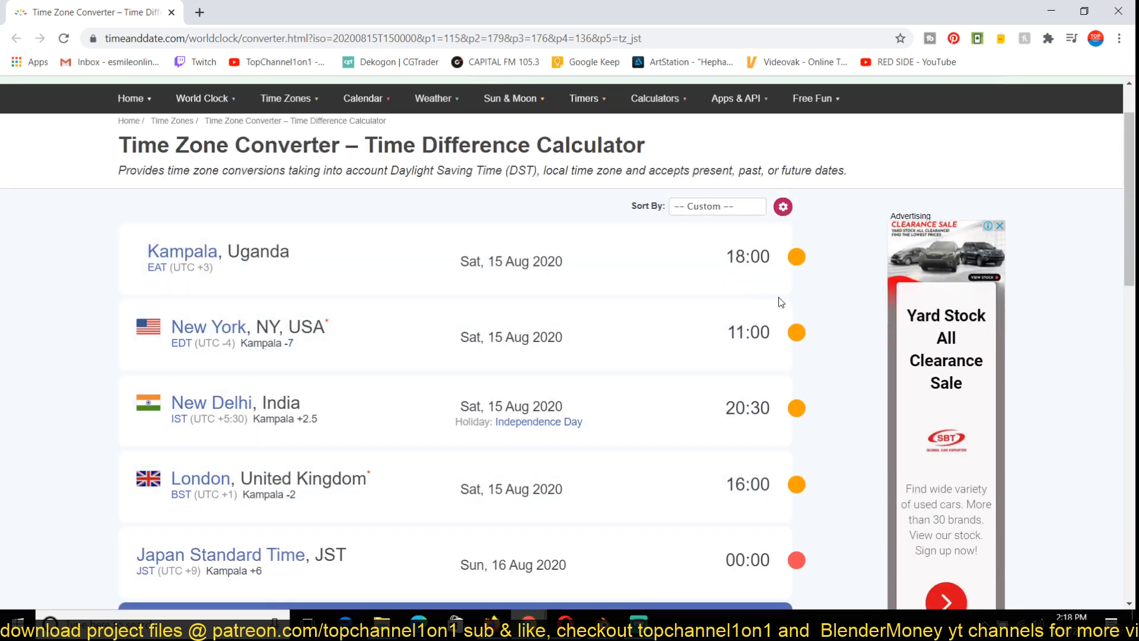
mouse_move(665, 229)
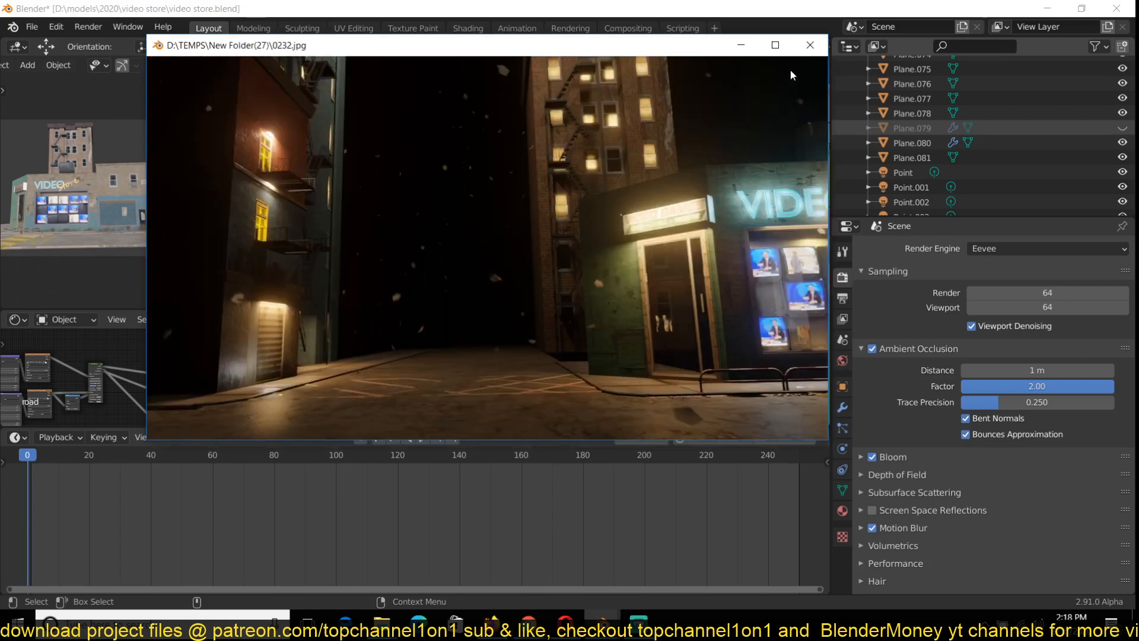
- Close the rendered image and select the STOP road lettering outside the video store
left_click(810, 45)
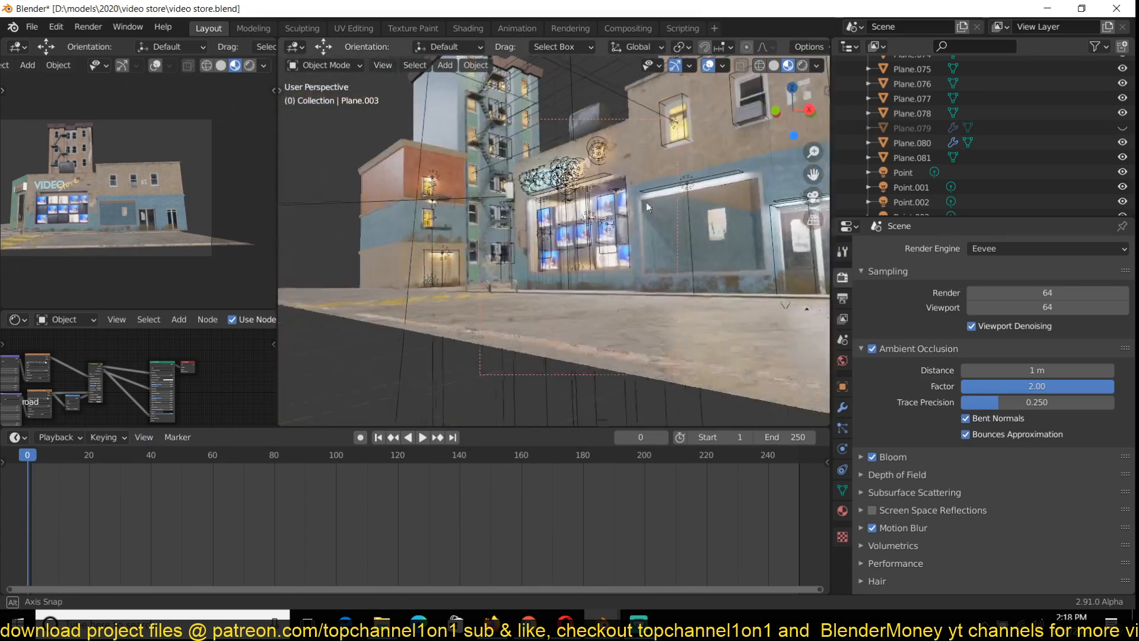
left_click_drag(646, 207, 687, 262)
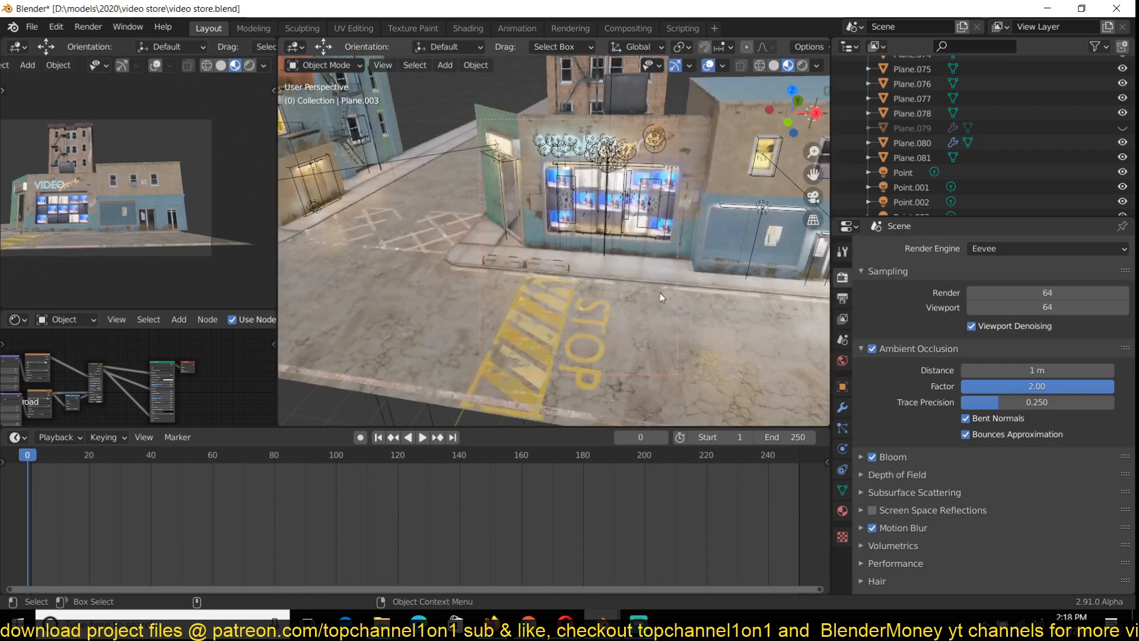
left_click_drag(661, 297, 582, 316)
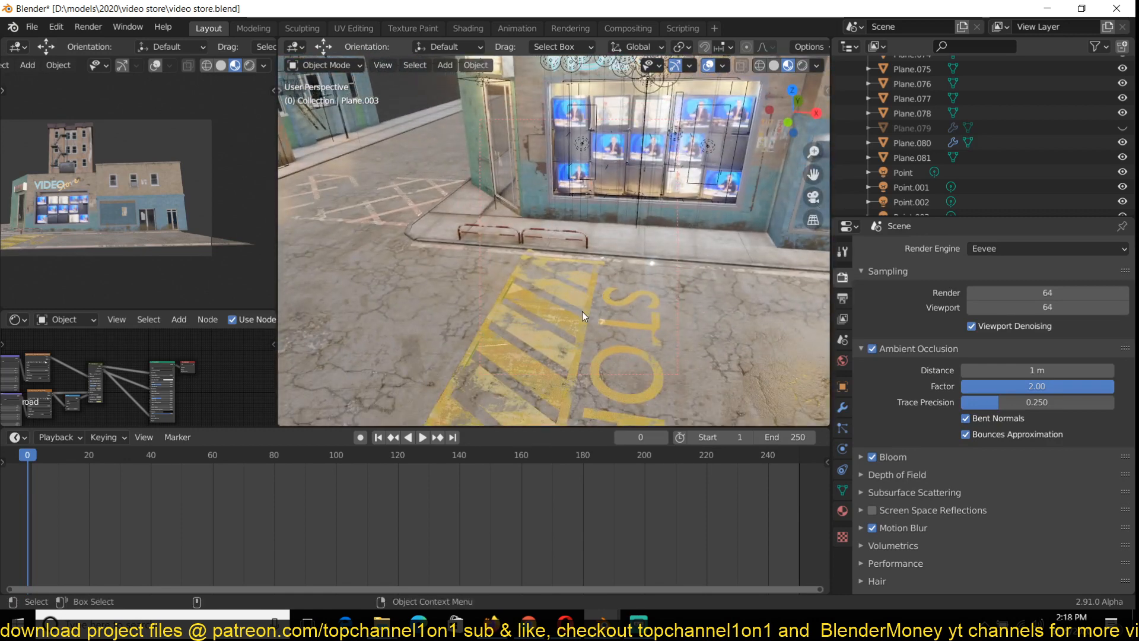
left_click(582, 317)
type("sub")
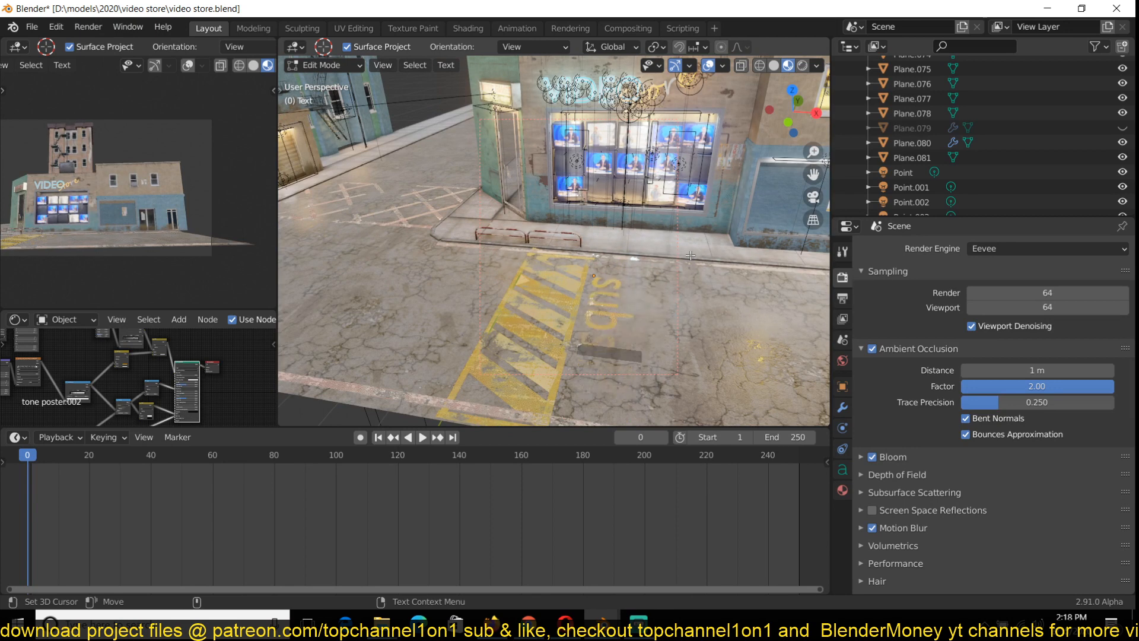
- Rewrite the road lettering from STOP to "subscribe"
left_click(324, 65)
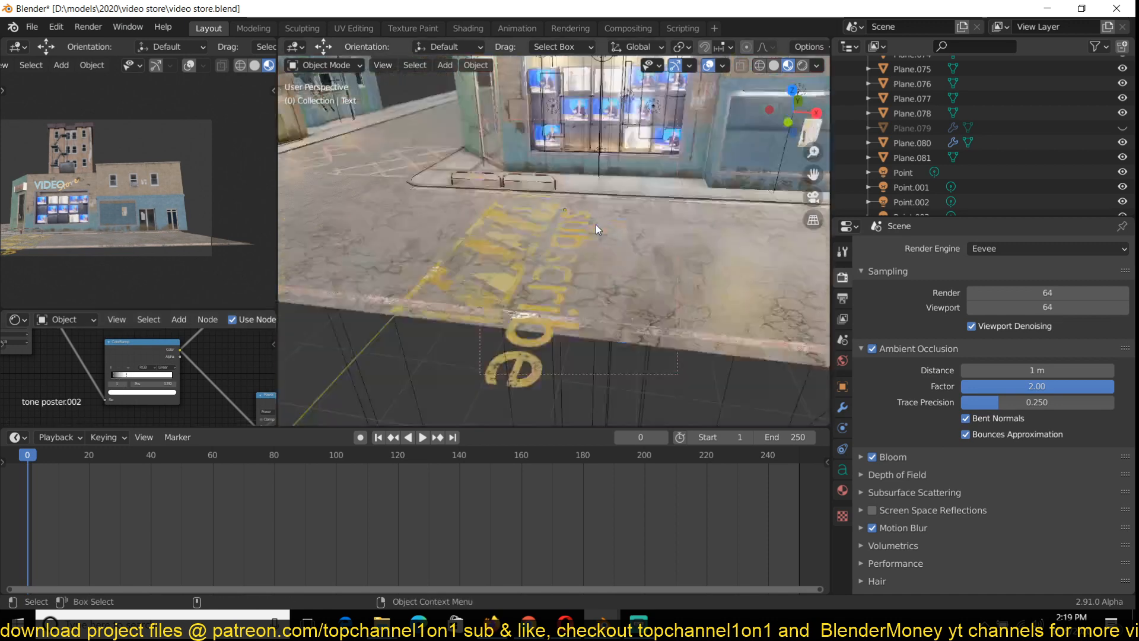
- Grab Plane.082 beside the TV window to shift it about -0.038 m along Y
left_click_drag(596, 229, 625, 287)
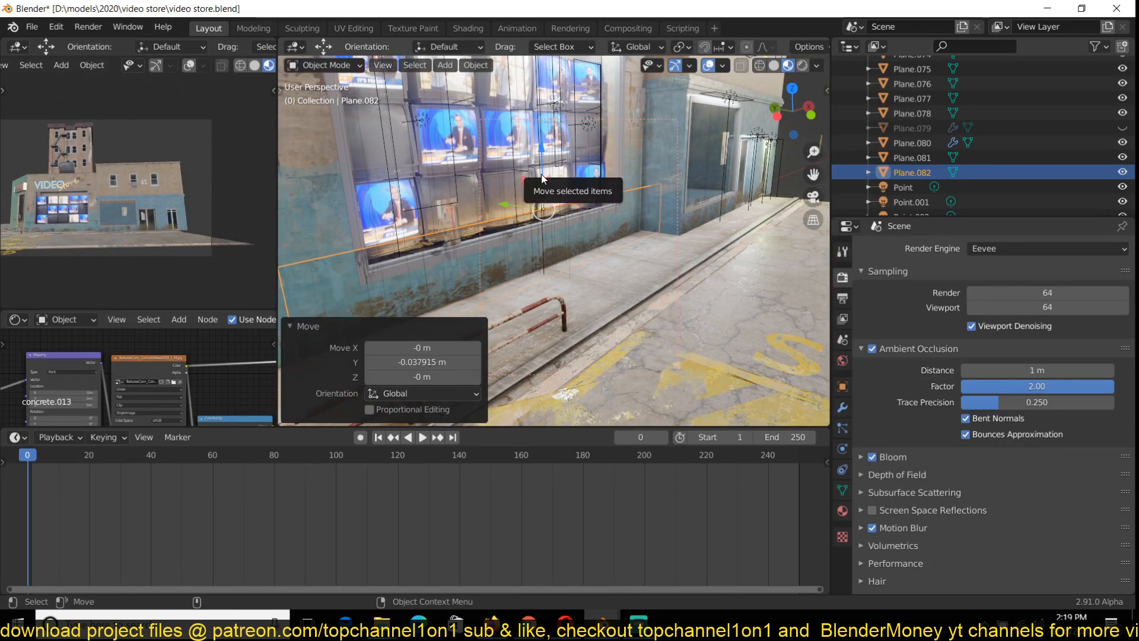
key("g")
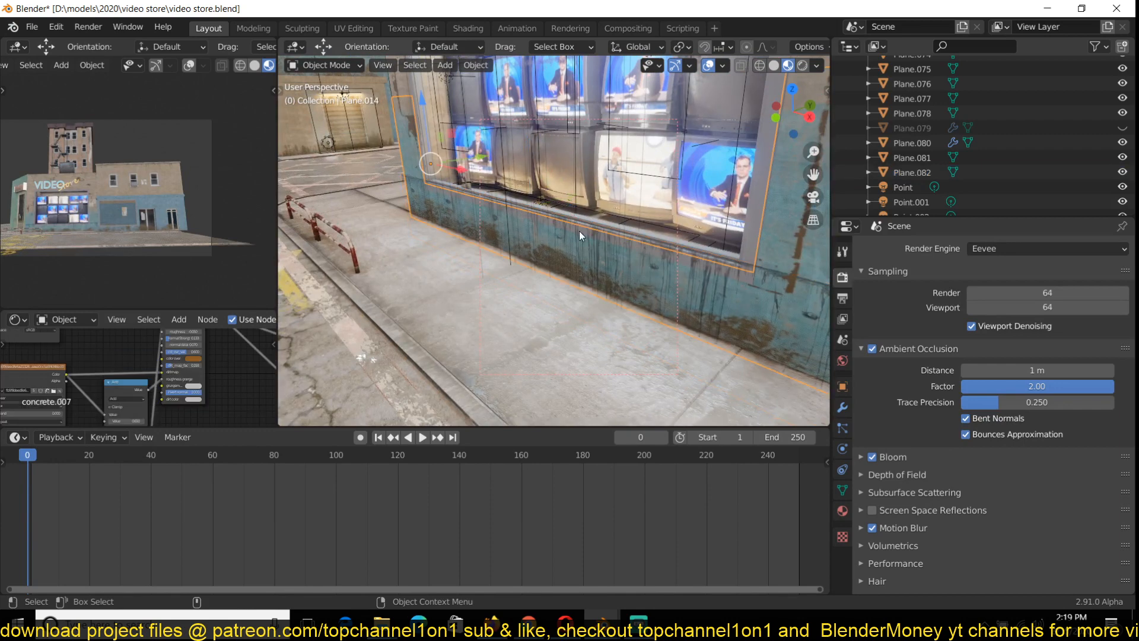
- Survey the TV storefront window, then orbit toward the brick apartment buildings
key("g")
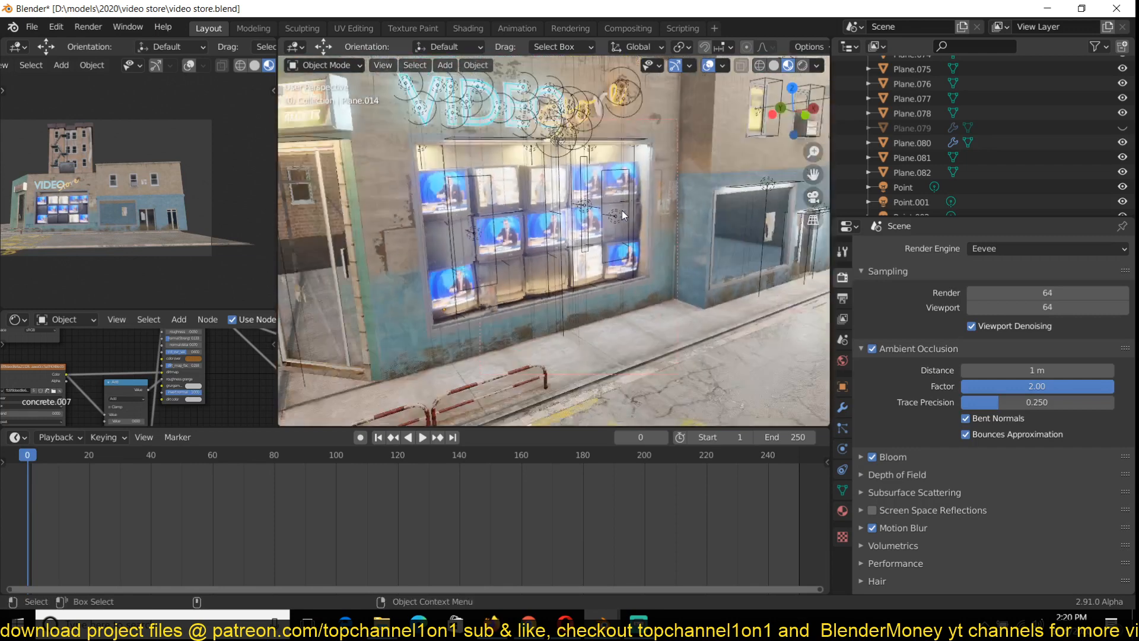
left_click_drag(621, 214, 530, 284)
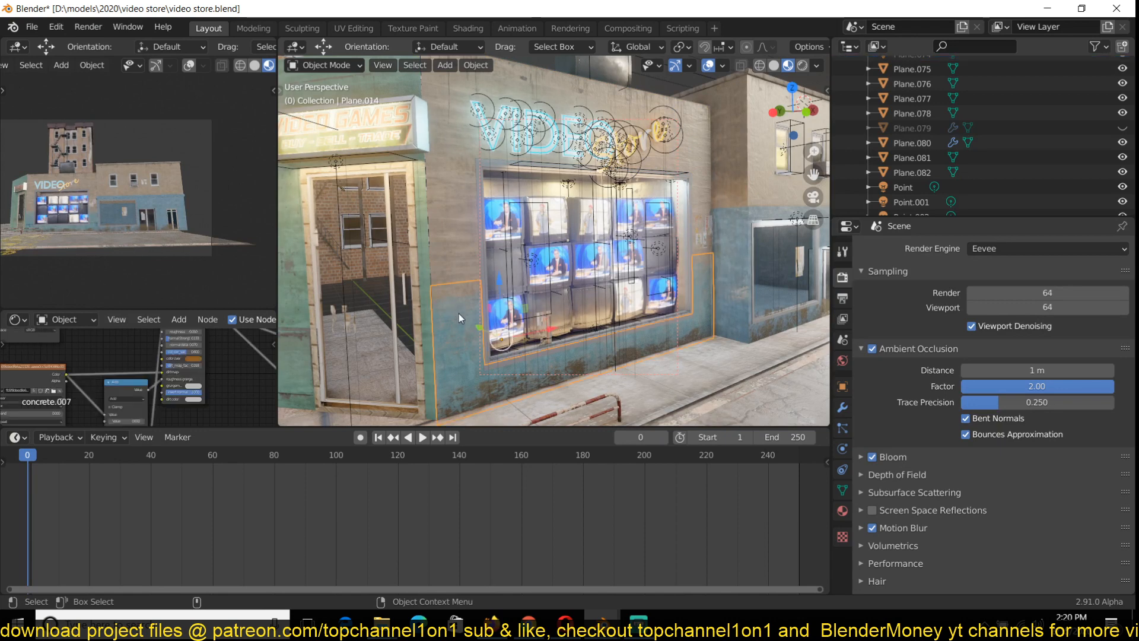
left_click_drag(457, 319, 680, 266)
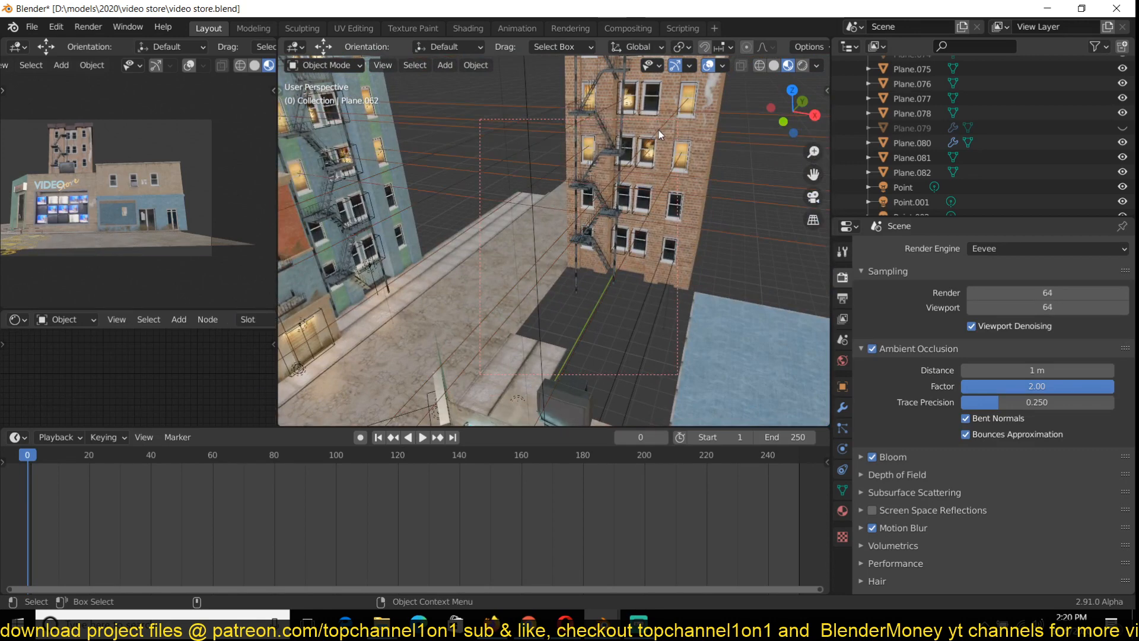
- Orbit to apartment block Plane.027, switch to Object Mode, then re-enter Edit Mode
left_click_drag(654, 218, 690, 146)
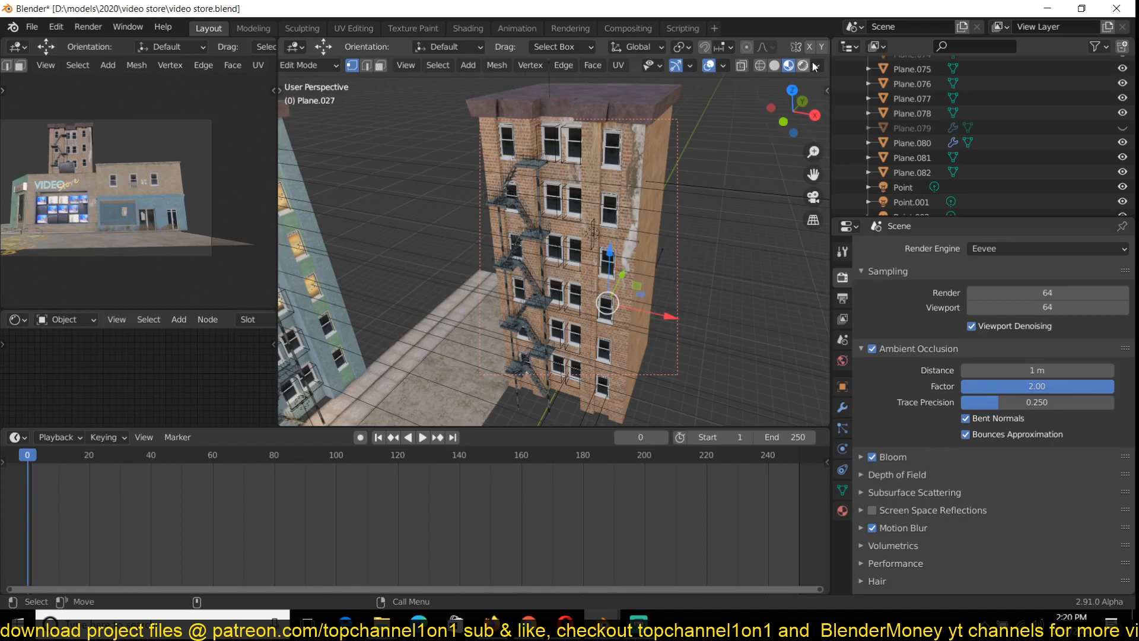
left_click(816, 65)
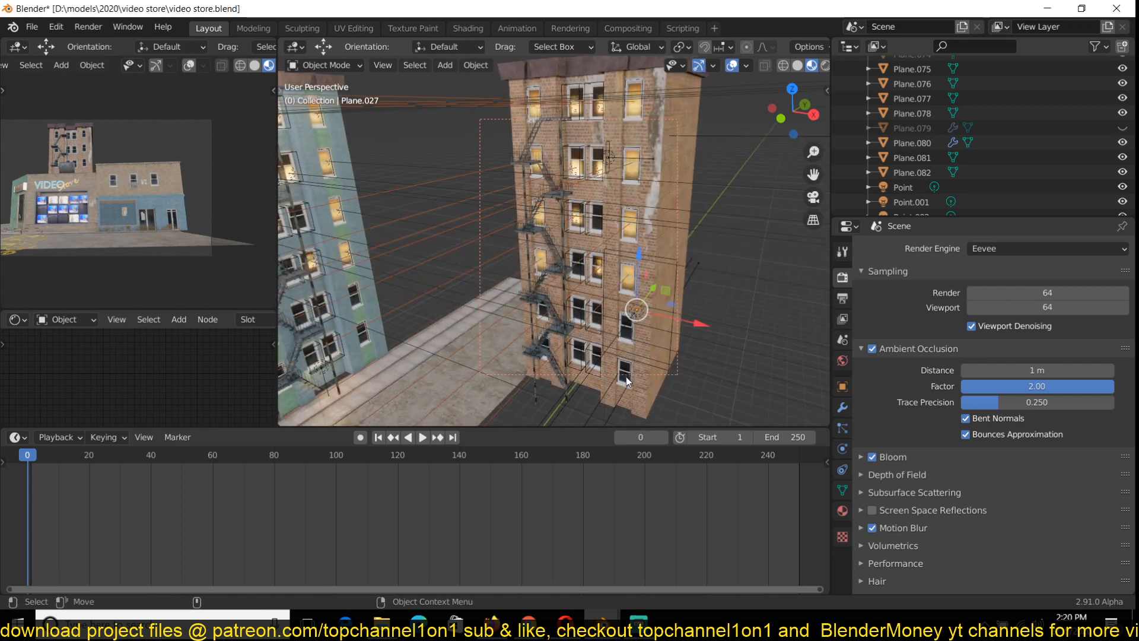
key("Tab")
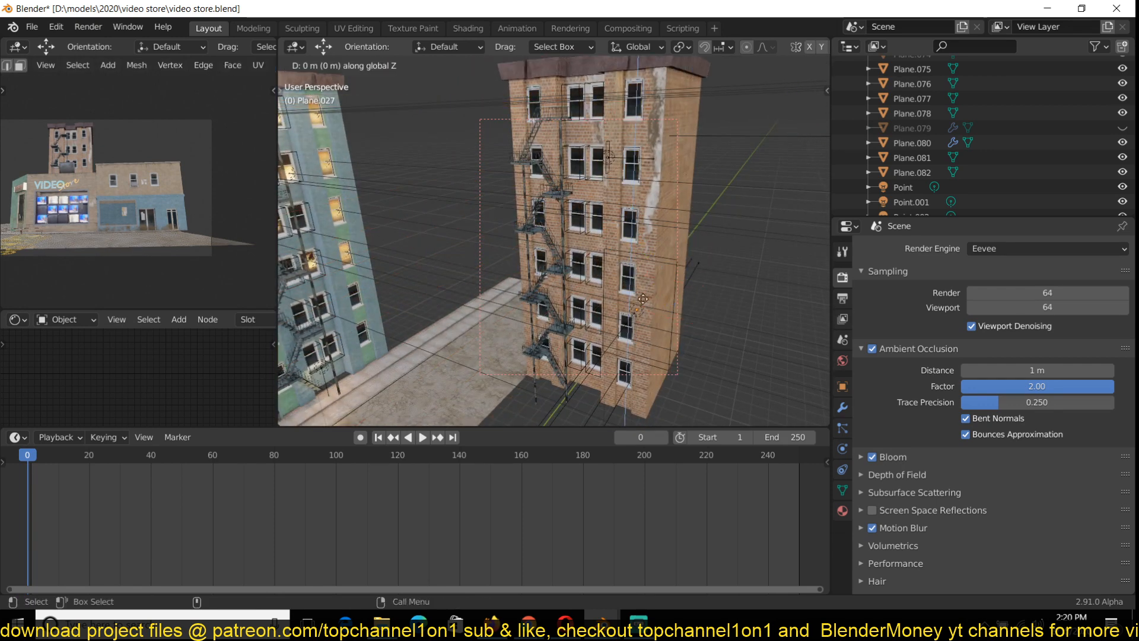